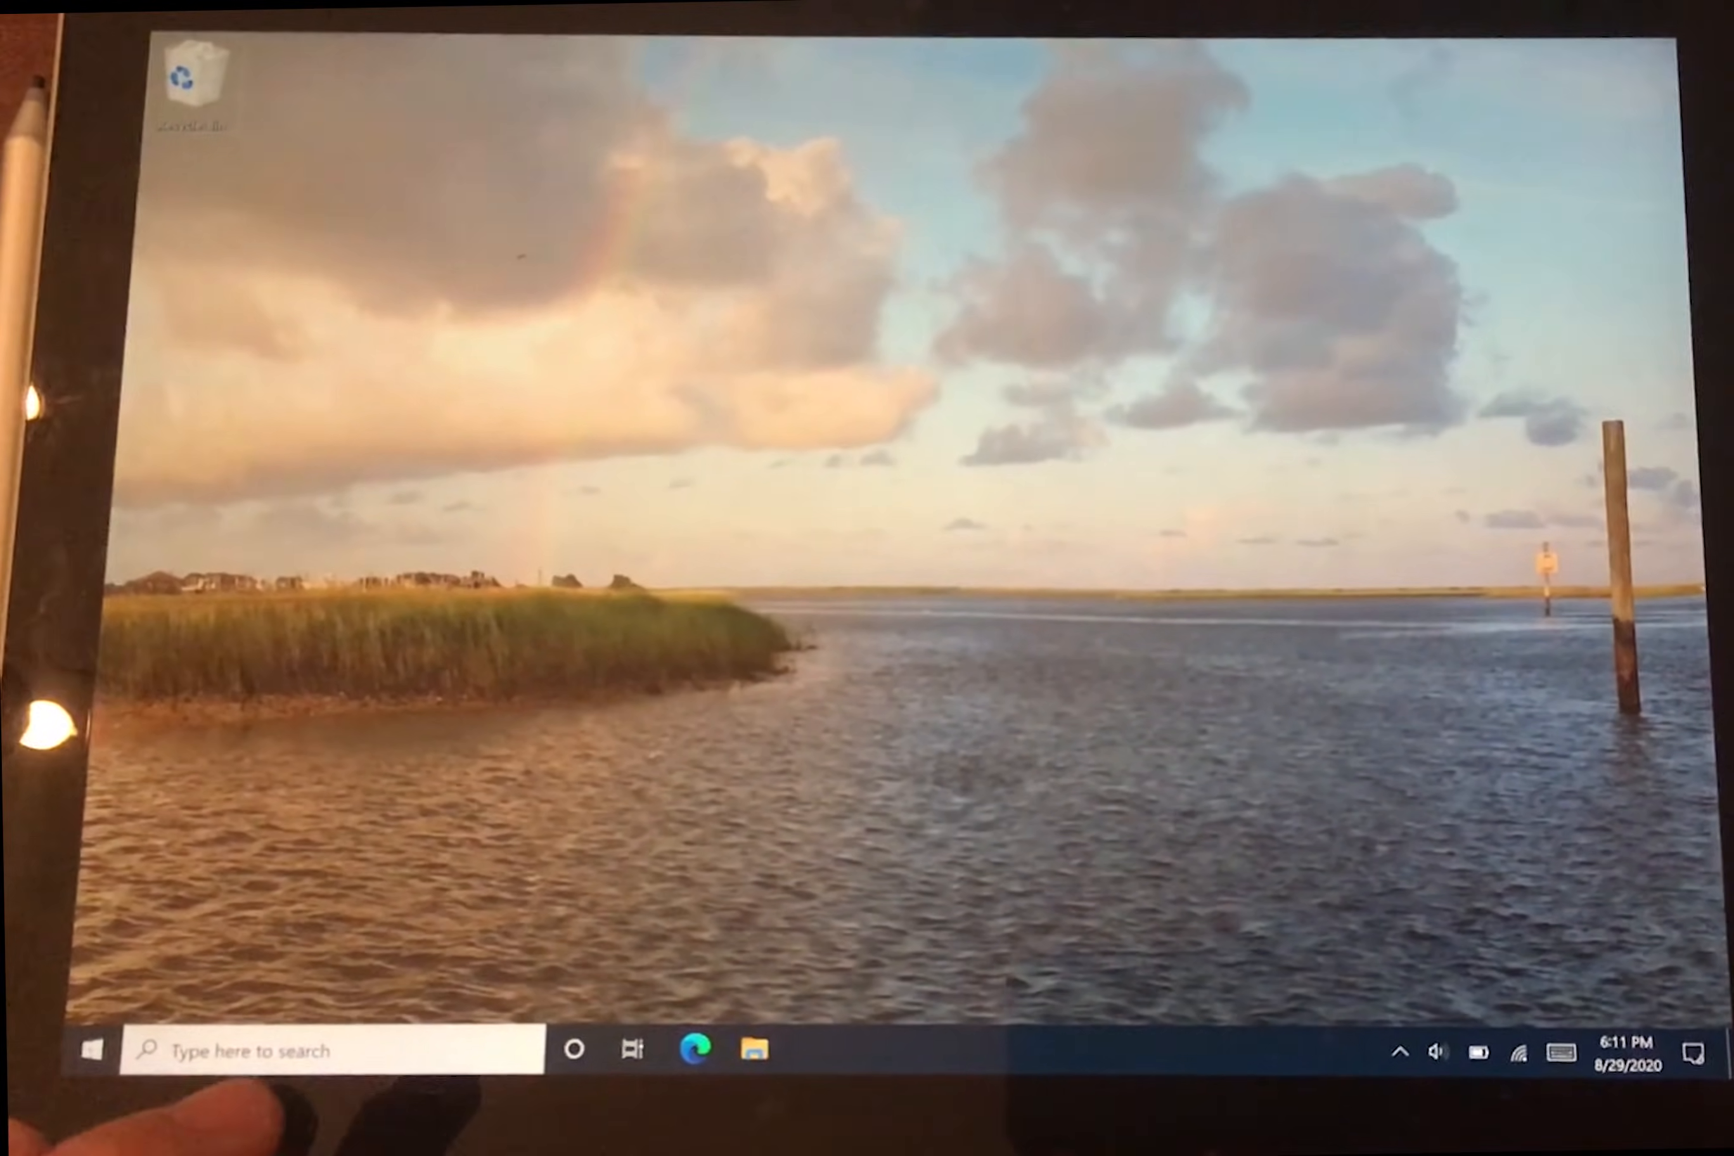
In Edge's address bar, demonstrate the stuck Shift: typed letters come out as capital F's.
{"action": "left_click", "coordinate": [692, 1047]}
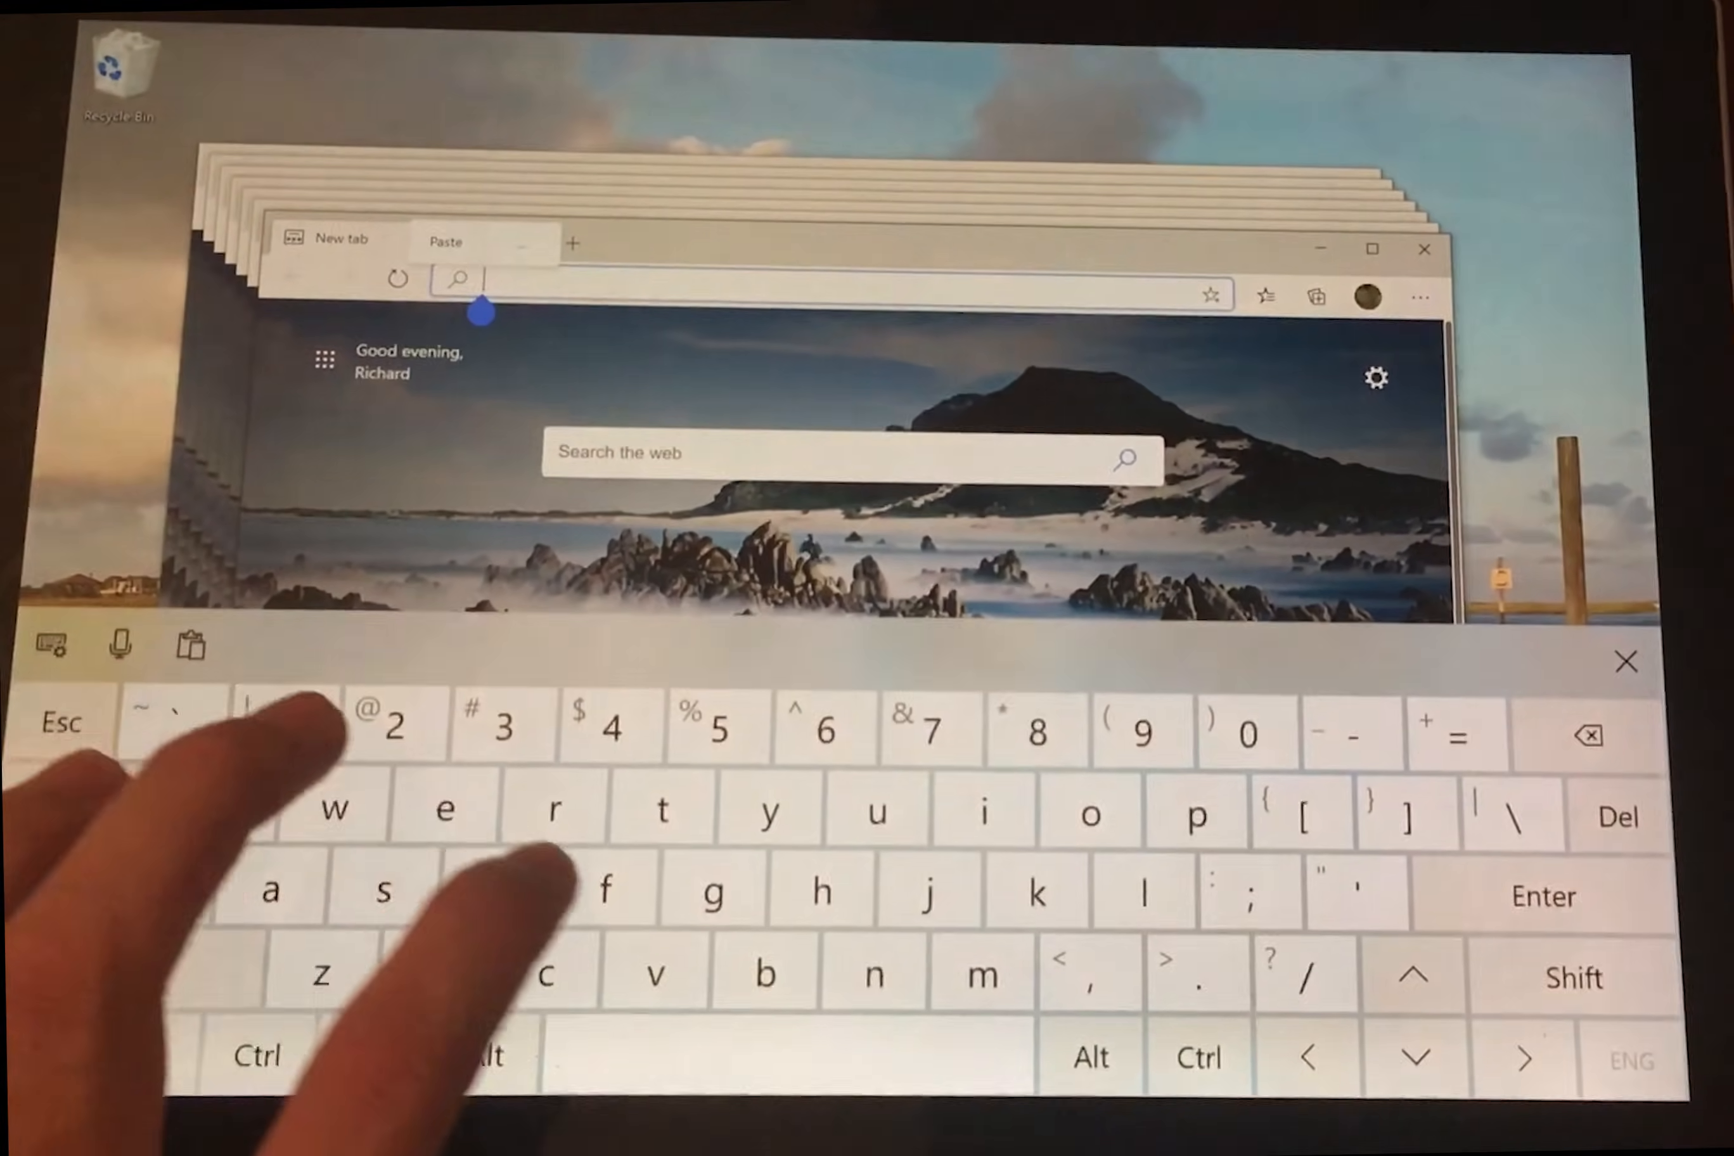
{"action": "type", "text": "FFFFFFFFFF"}
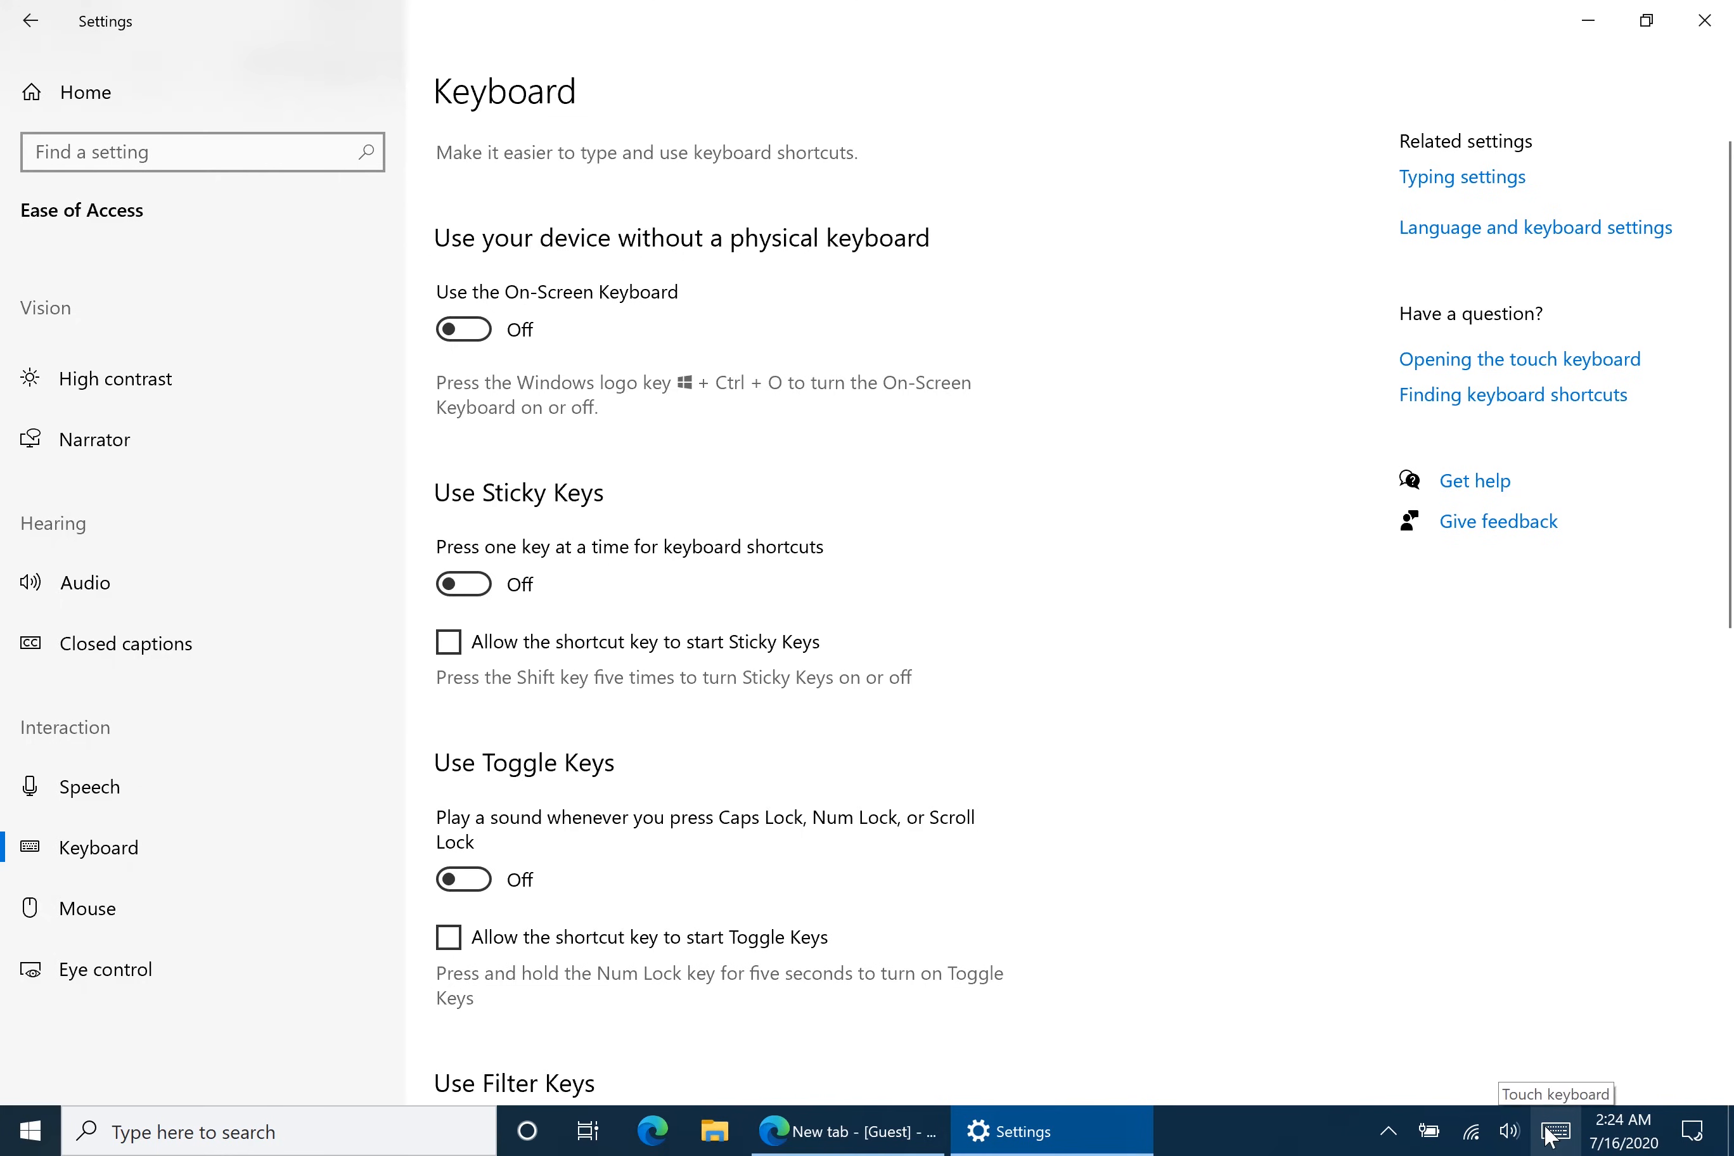
{"action": "left_click", "coordinate": [1555, 1130]}
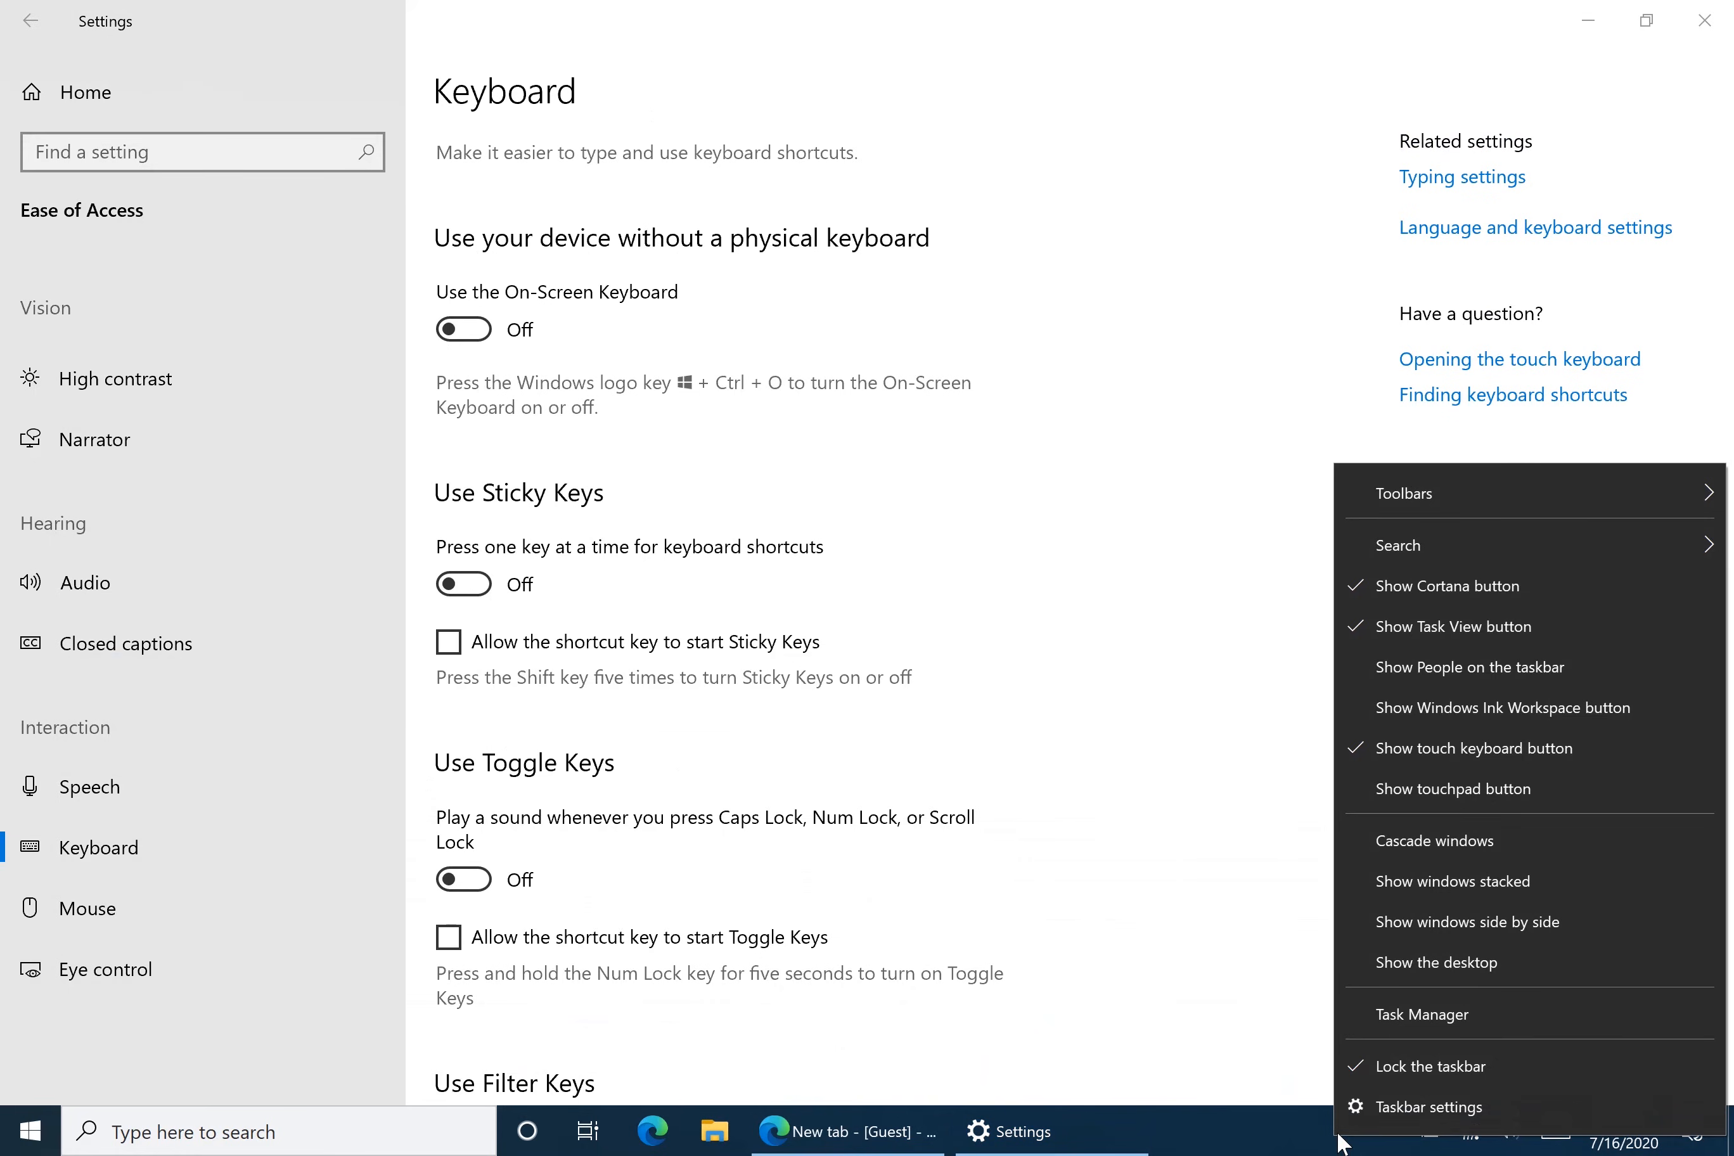
{"action": "mouse_move", "coordinate": [1472, 748]}
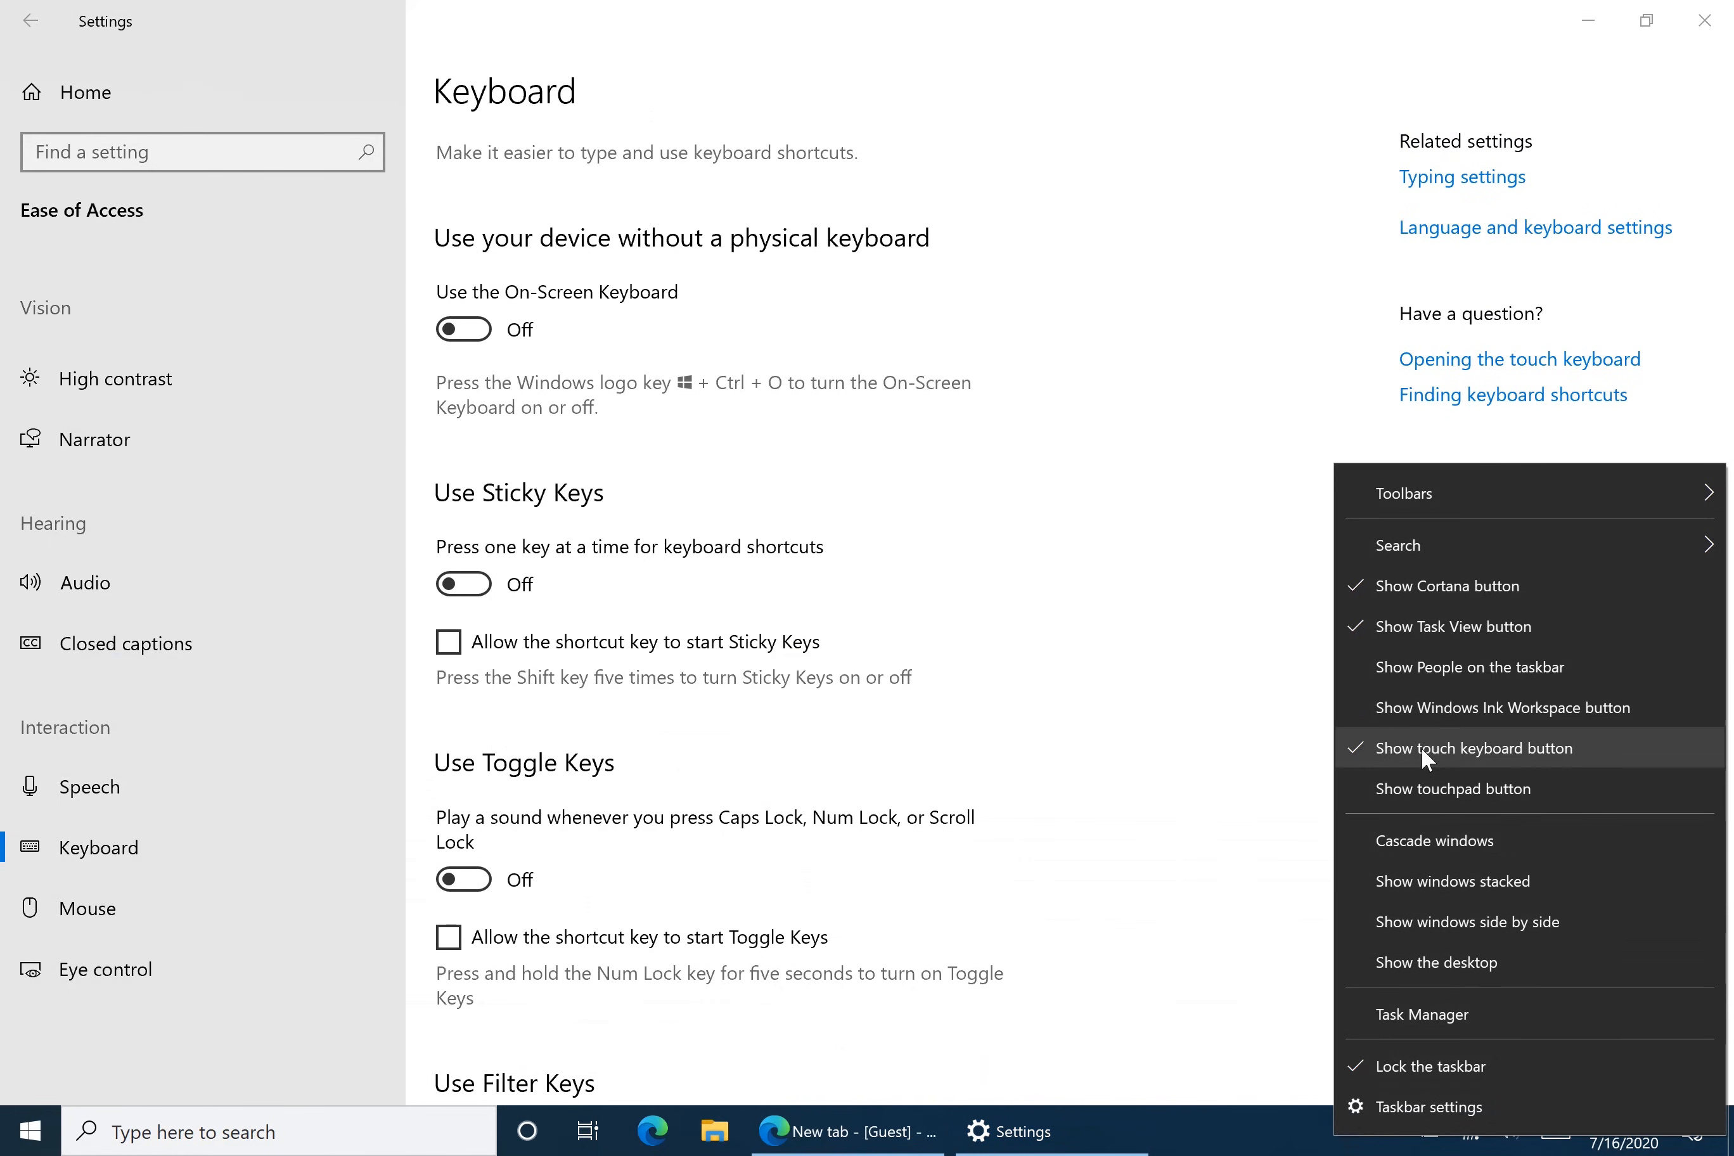
{"action": "mouse_move", "coordinate": [1426, 760]}
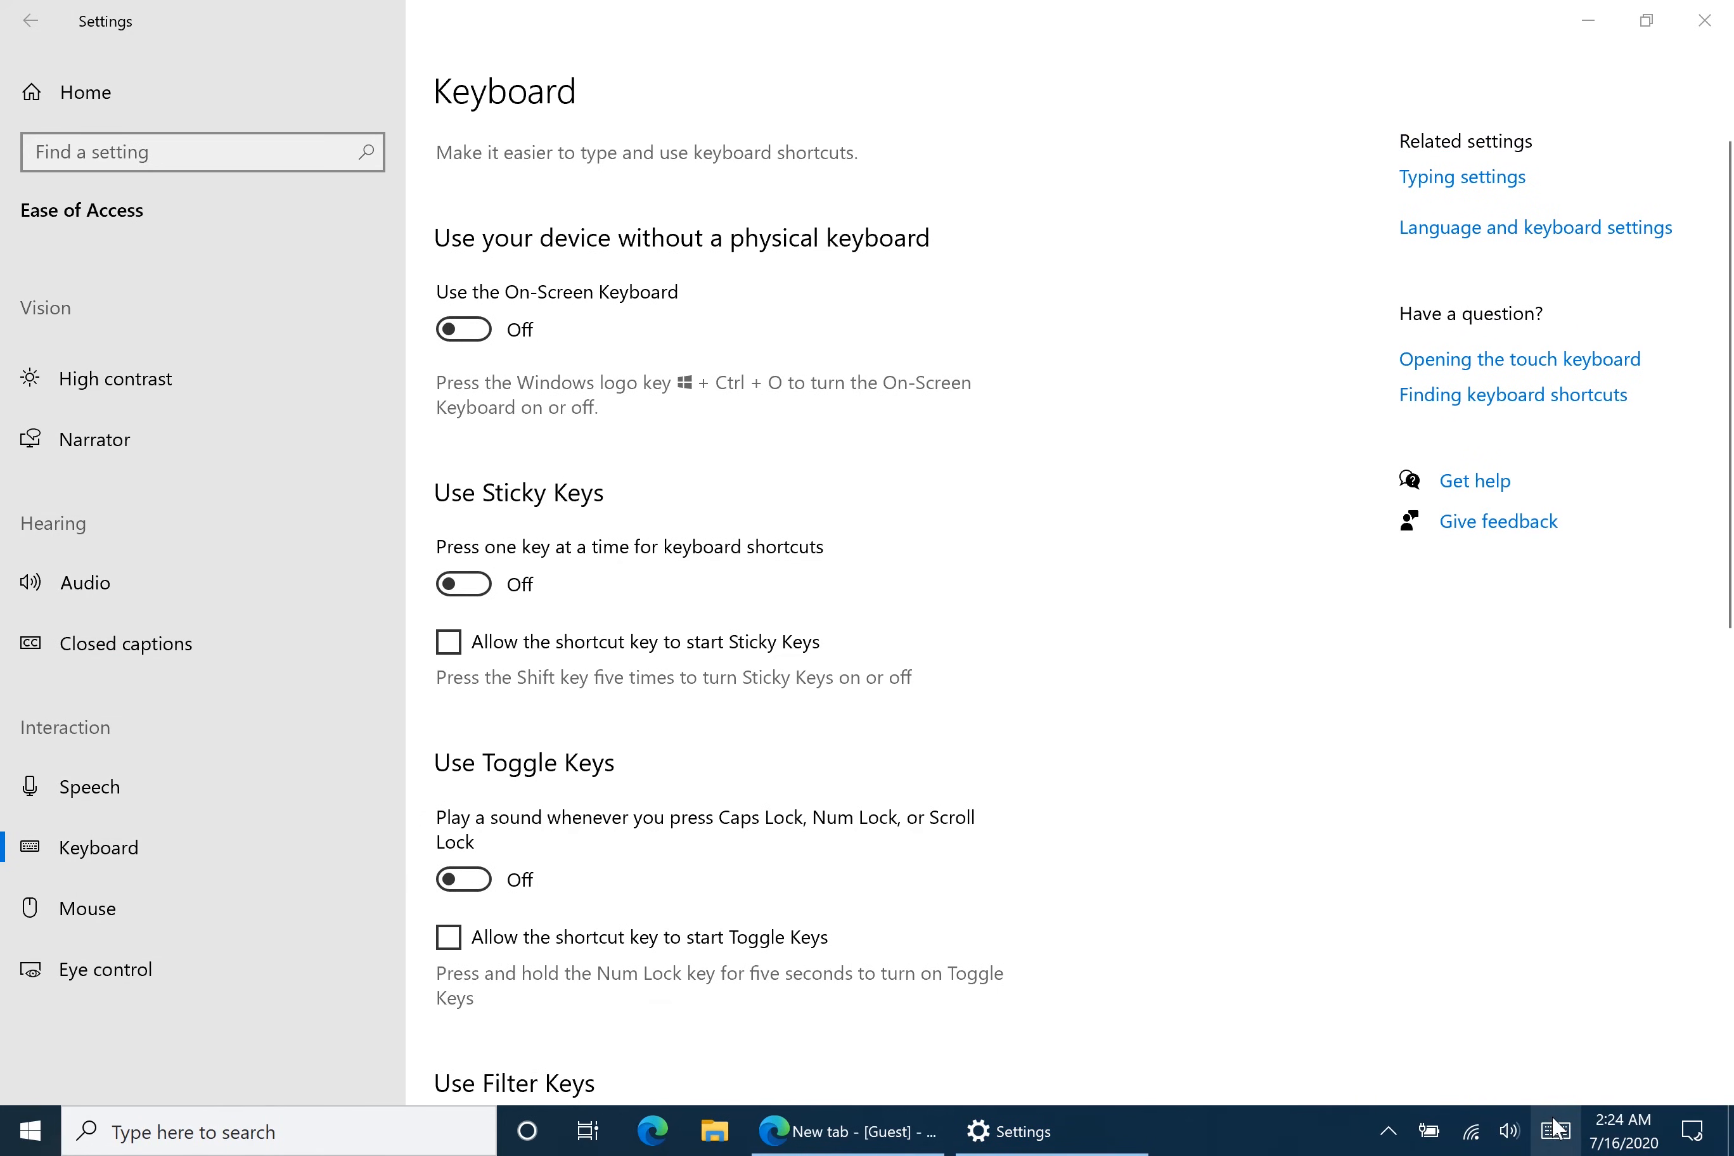
Show the touch keyboard from the system tray over the Keyboard settings page.
{"action": "left_click", "coordinate": [1556, 1130]}
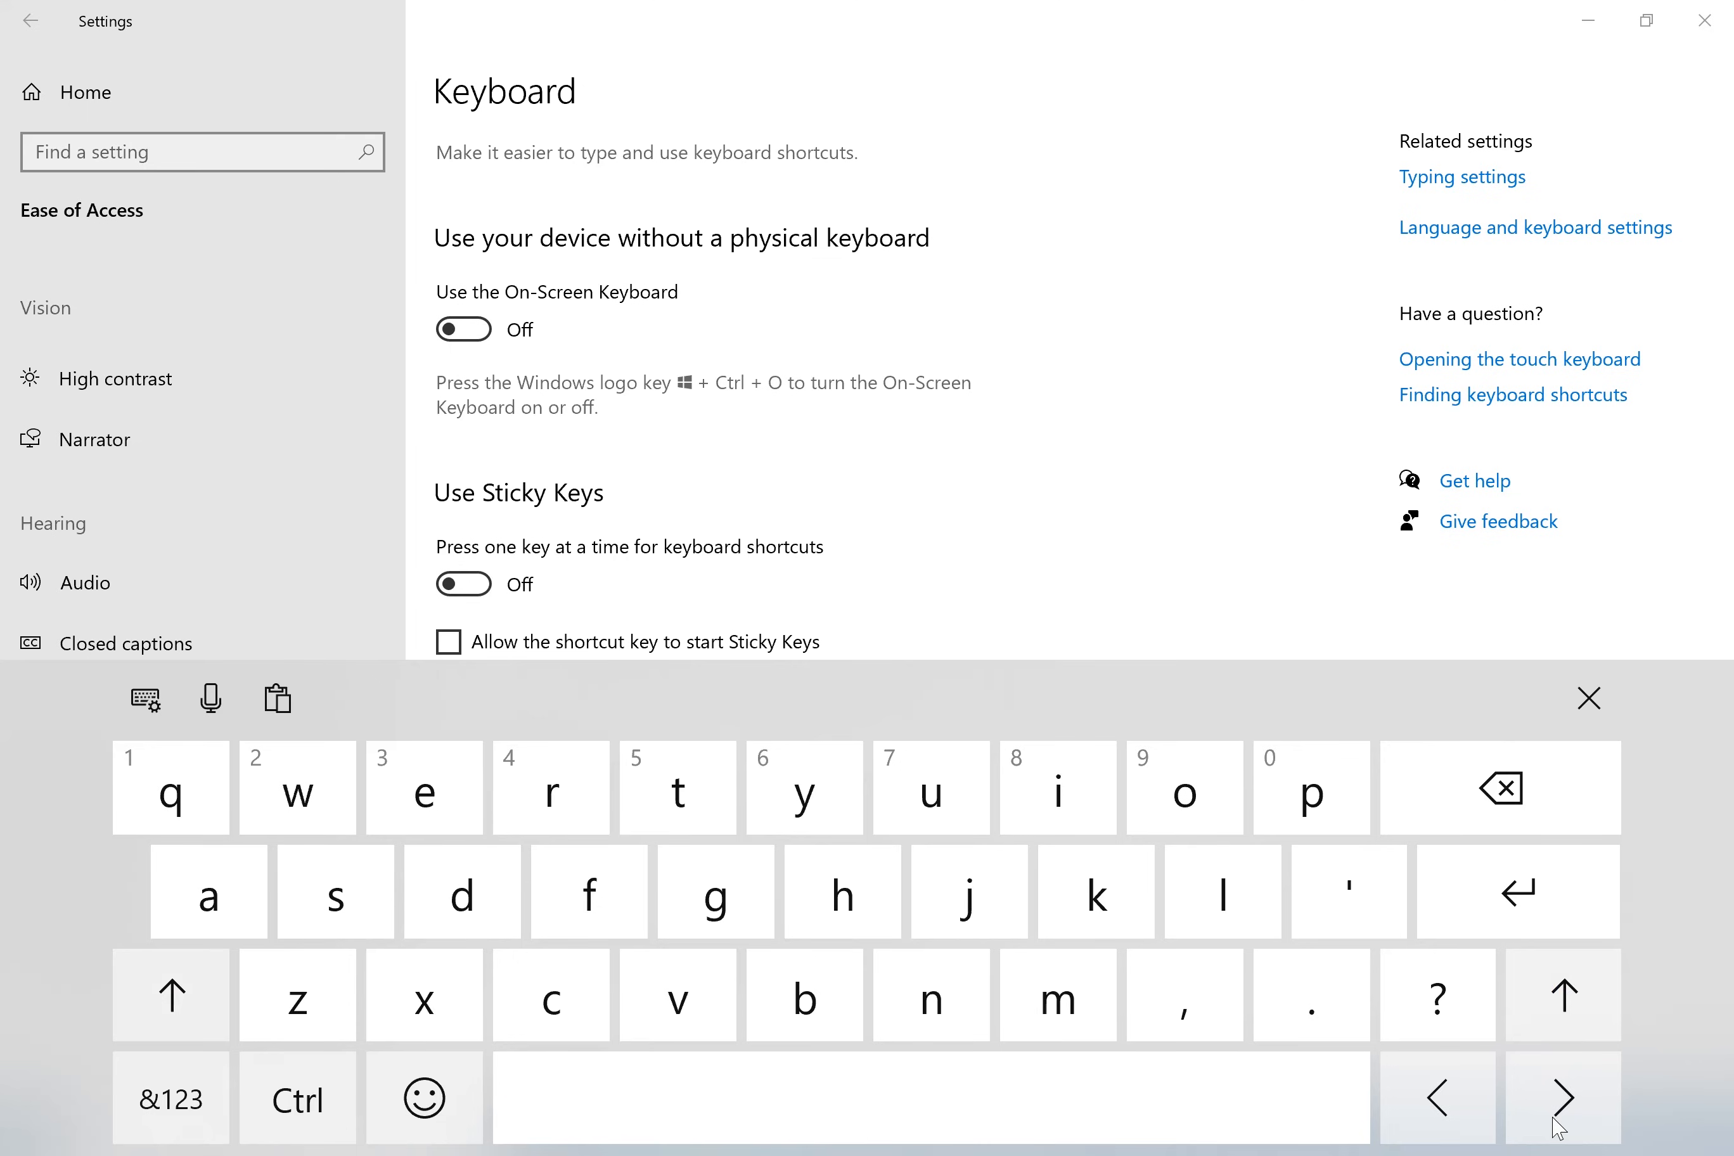
On the full touch keyboard layout, toggle Shift on and off to restore lowercase, then dismiss the keyboard.
{"action": "left_click", "coordinate": [143, 698]}
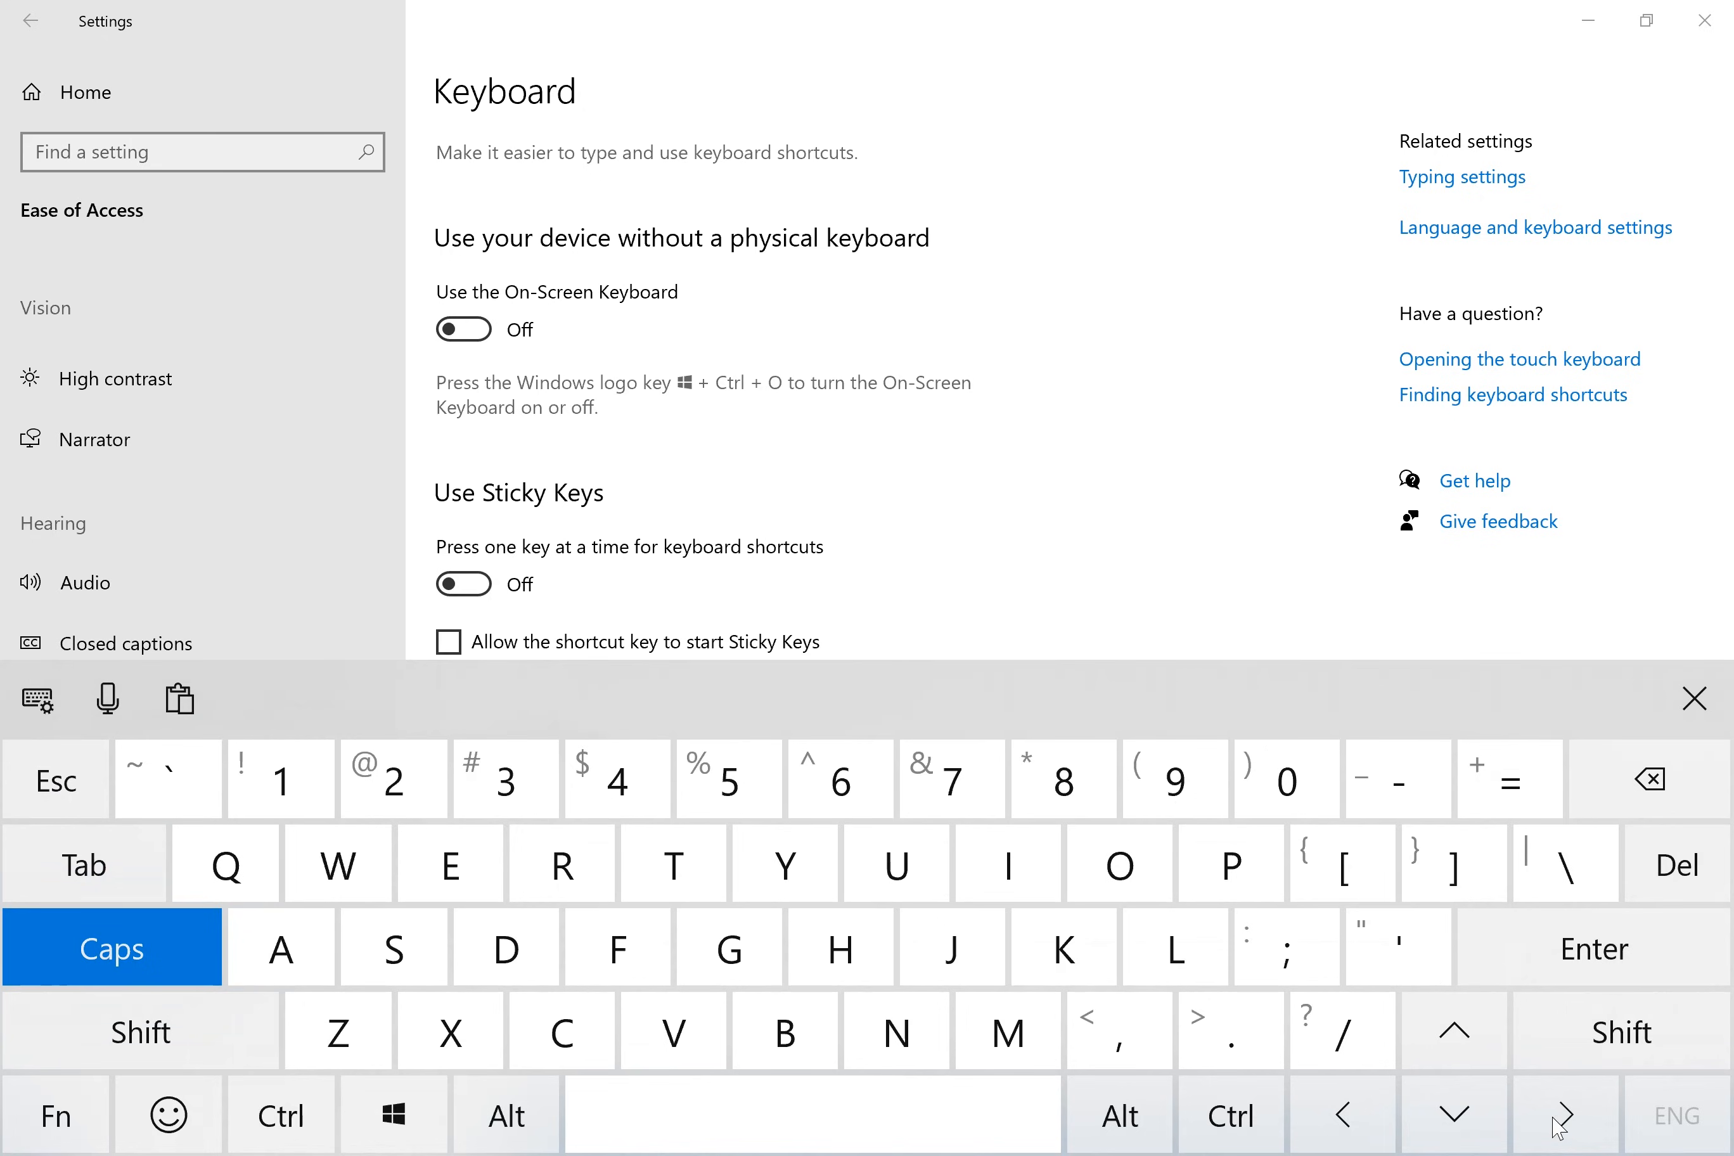
{"action": "left_click", "coordinate": [139, 1030]}
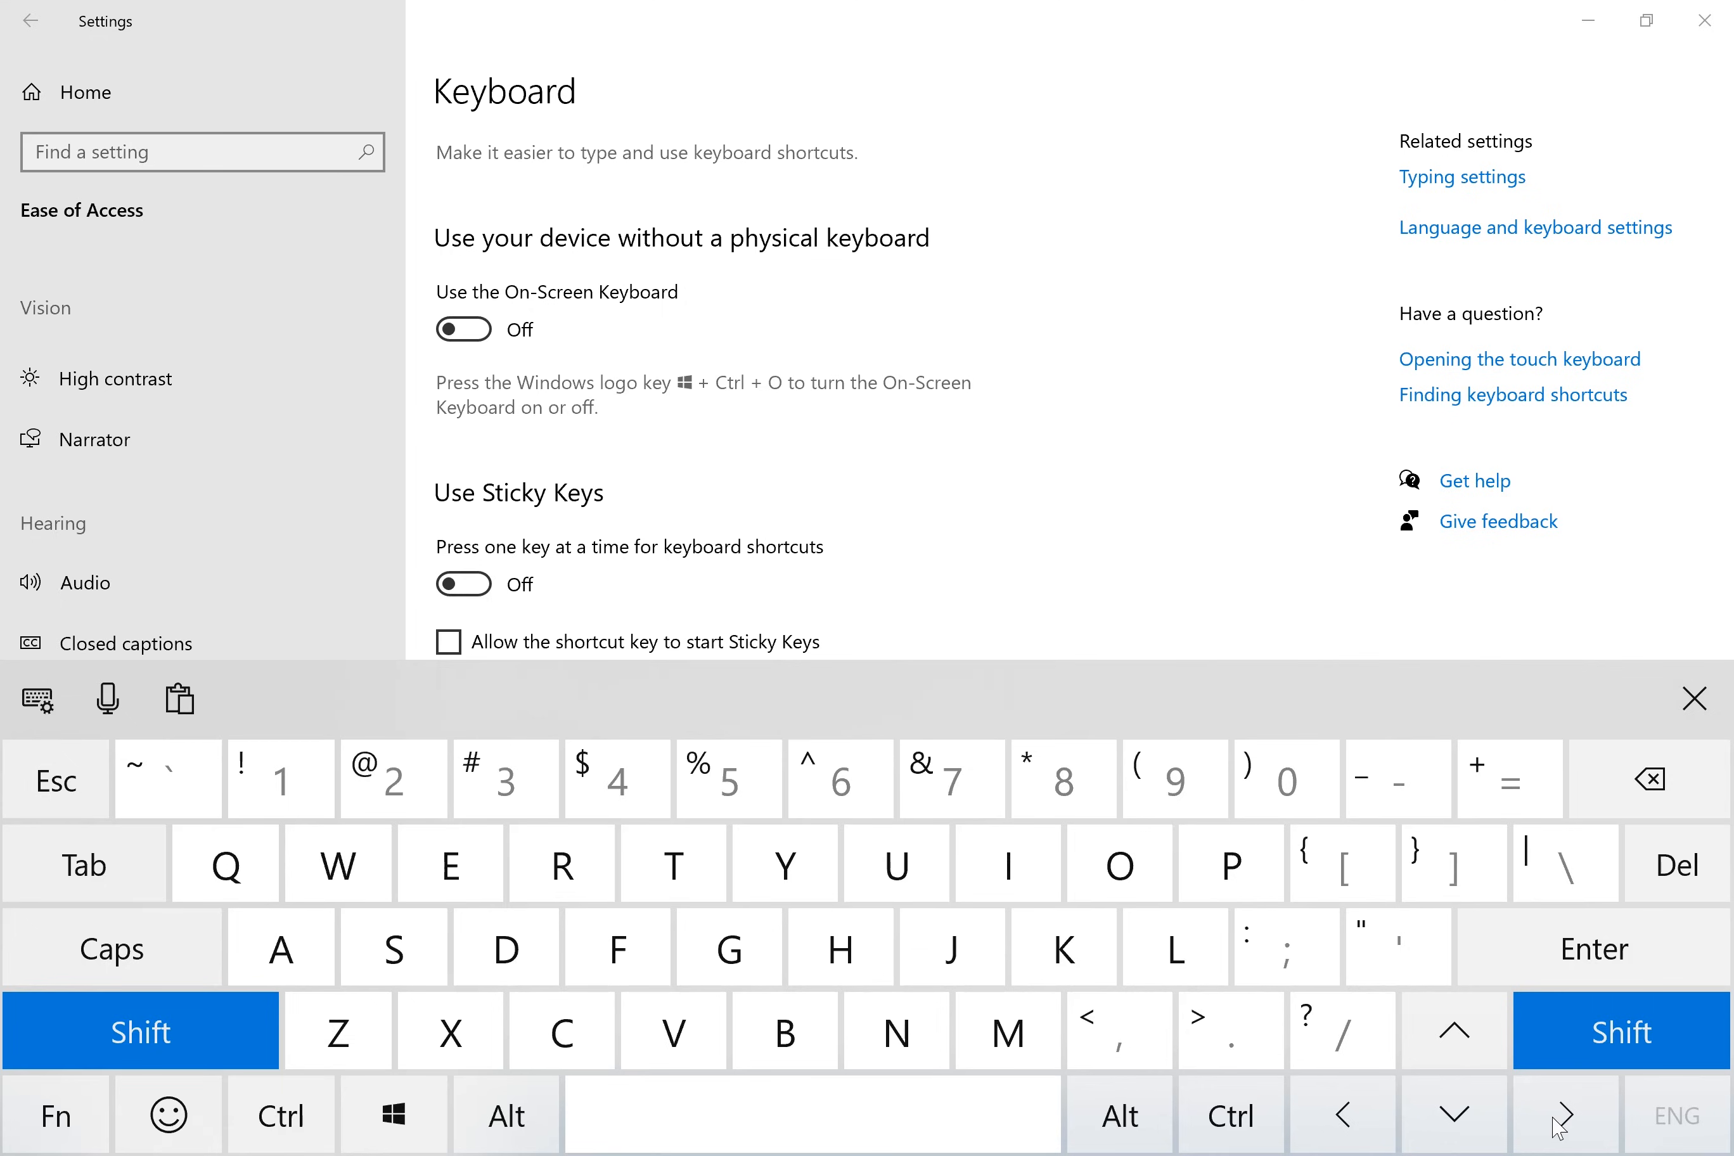
{"action": "left_click", "coordinate": [139, 1031]}
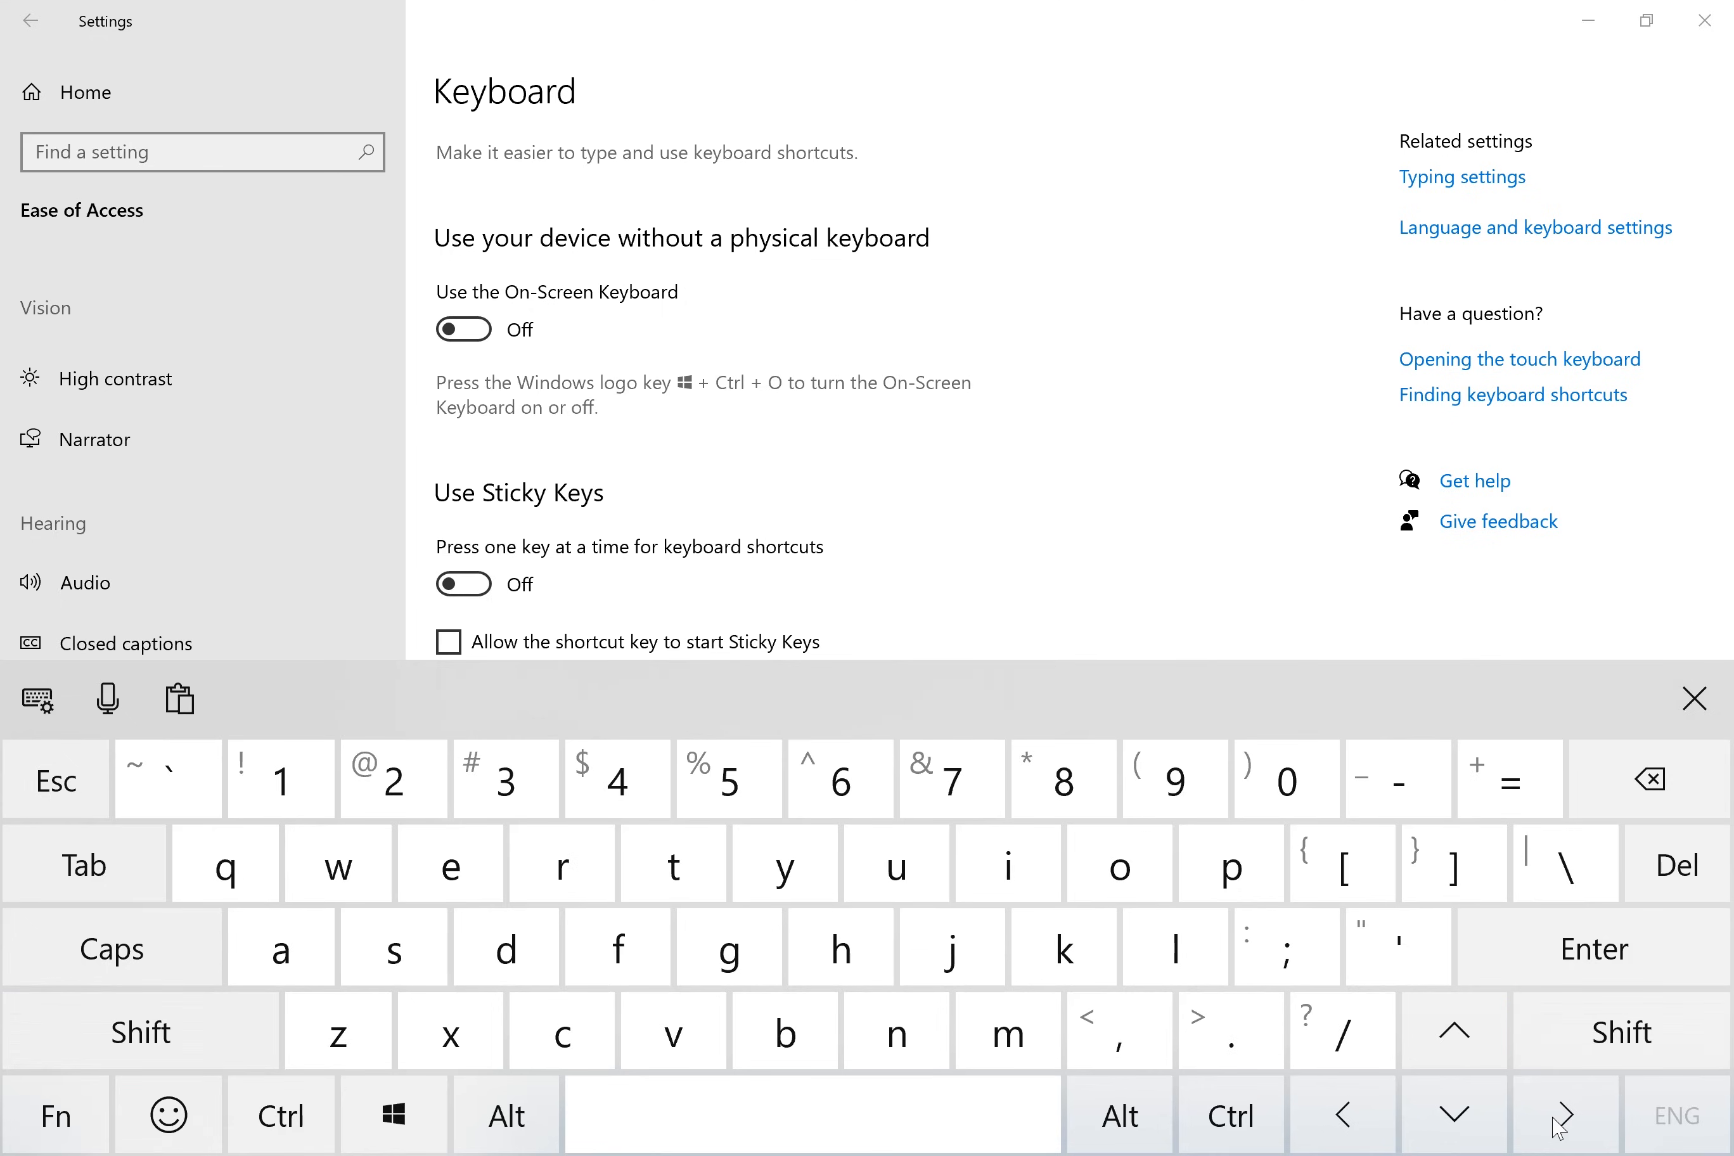
{"action": "left_click", "coordinate": [1693, 698]}
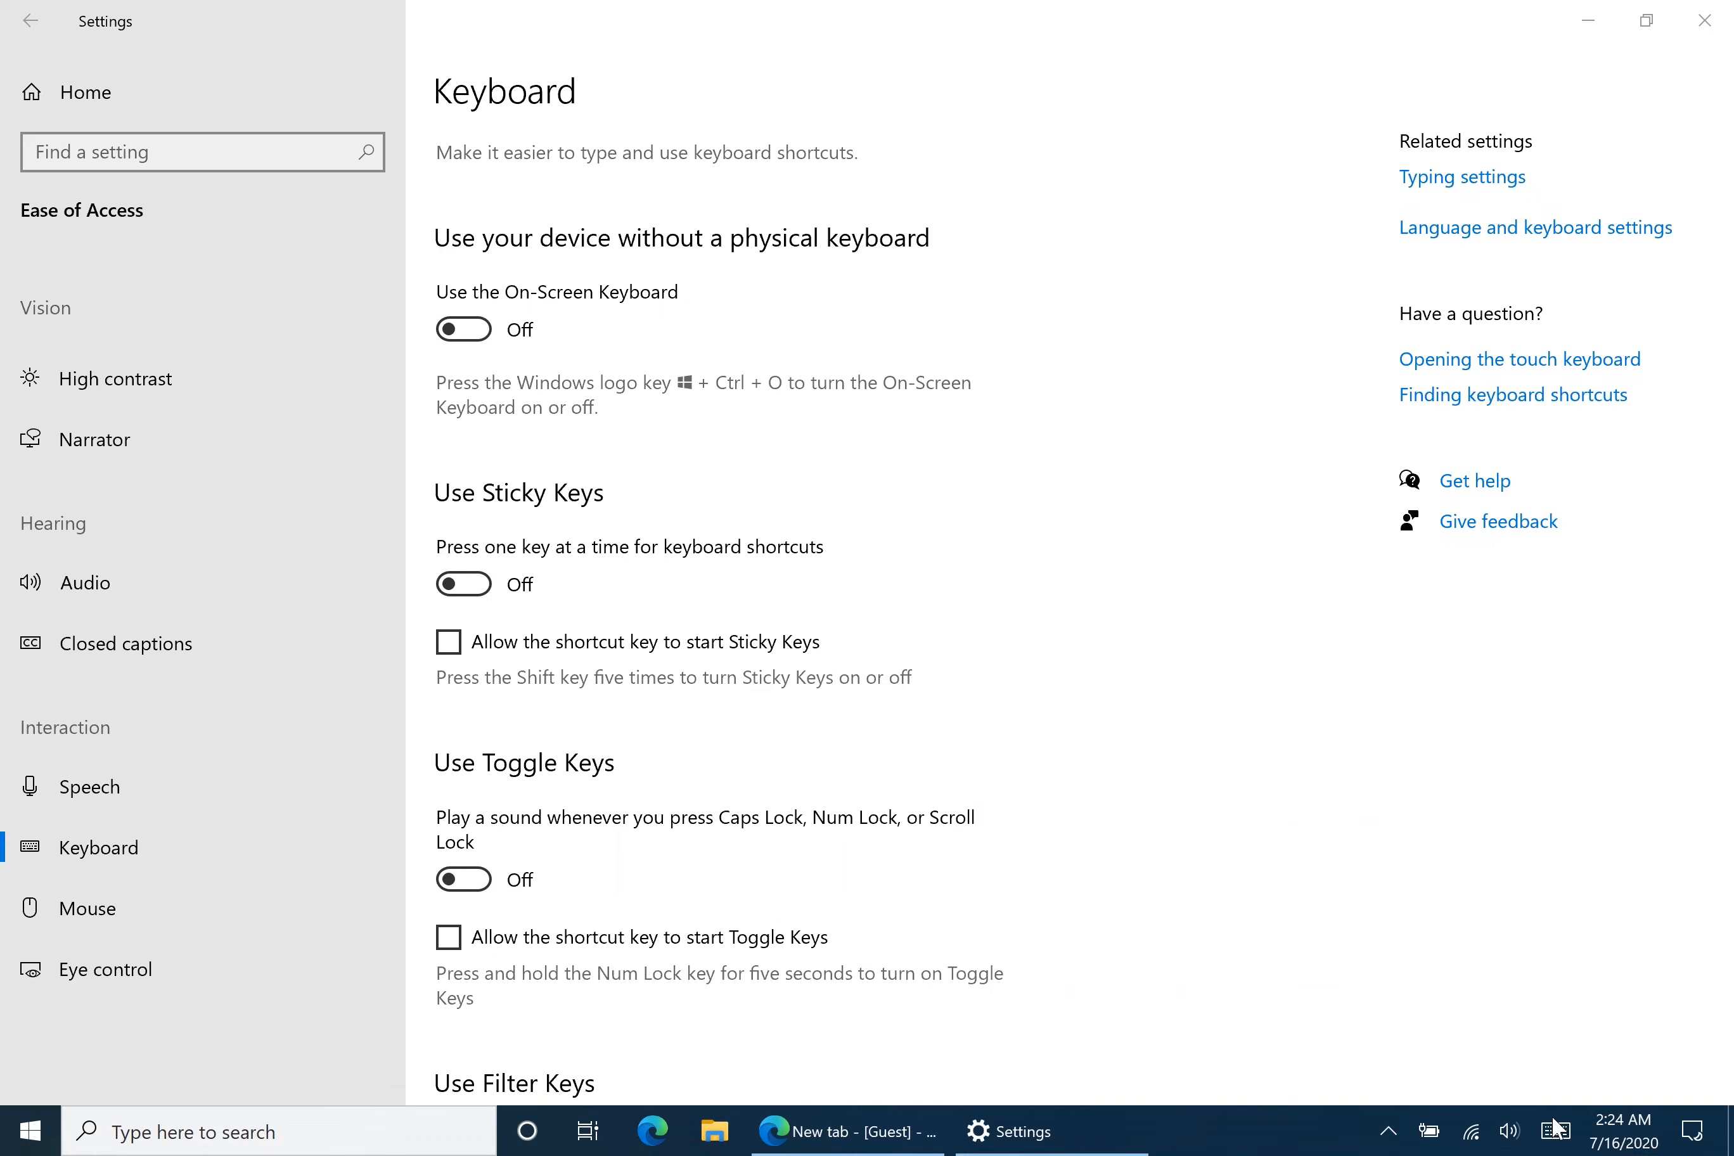